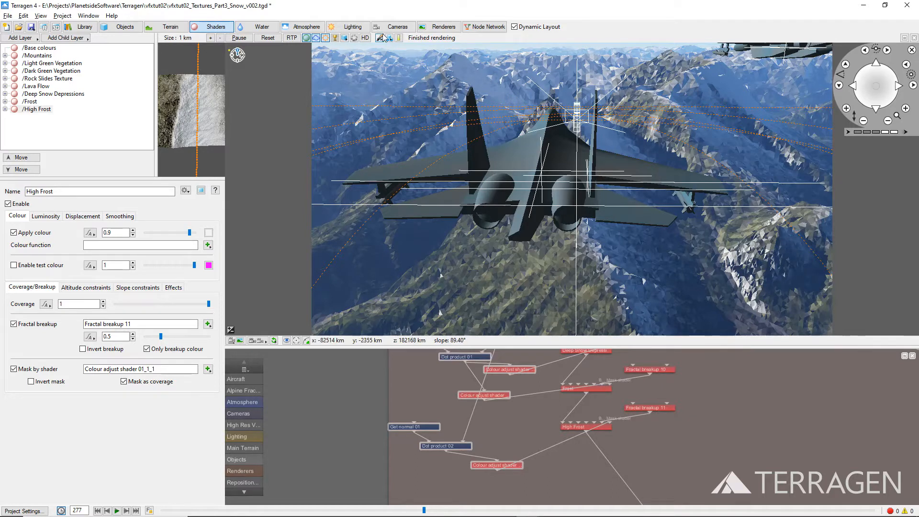
Step: Select the Spherical Camera in Cameras and switch its projection from Perspective to Spherical
click(392, 27)
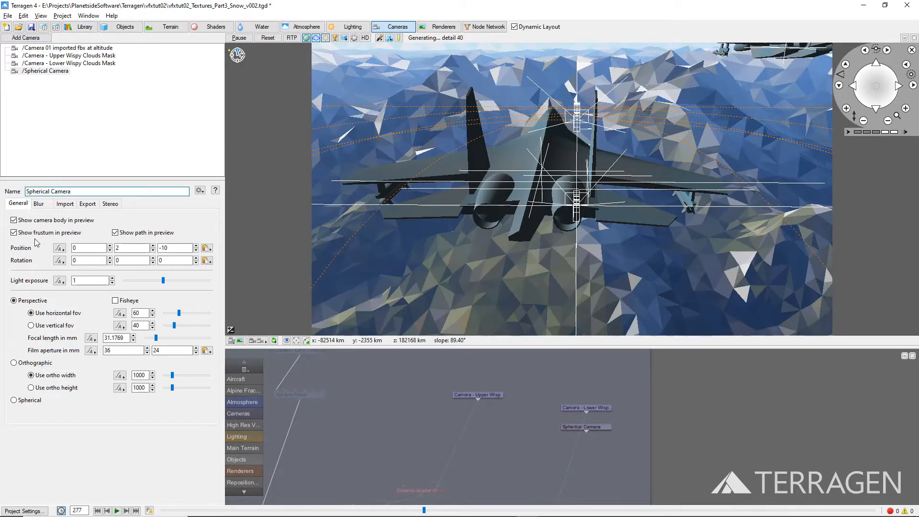
click(13, 400)
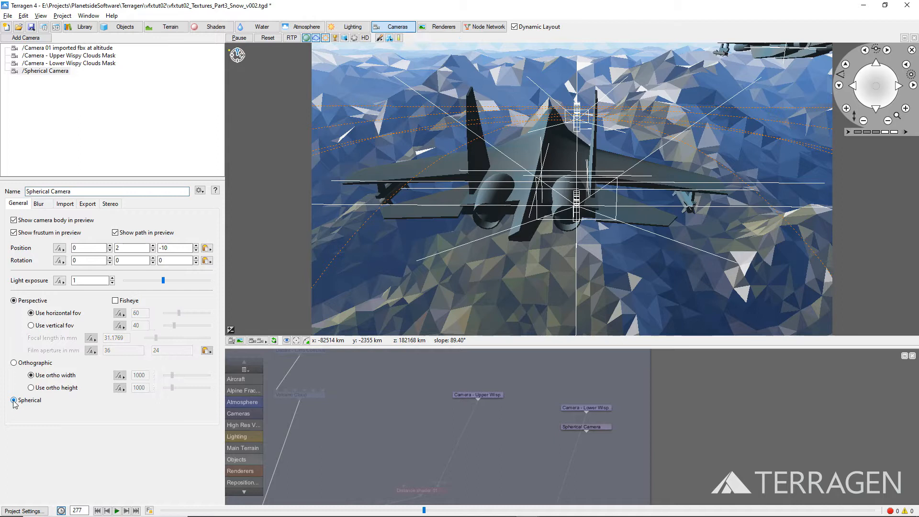
click(14, 400)
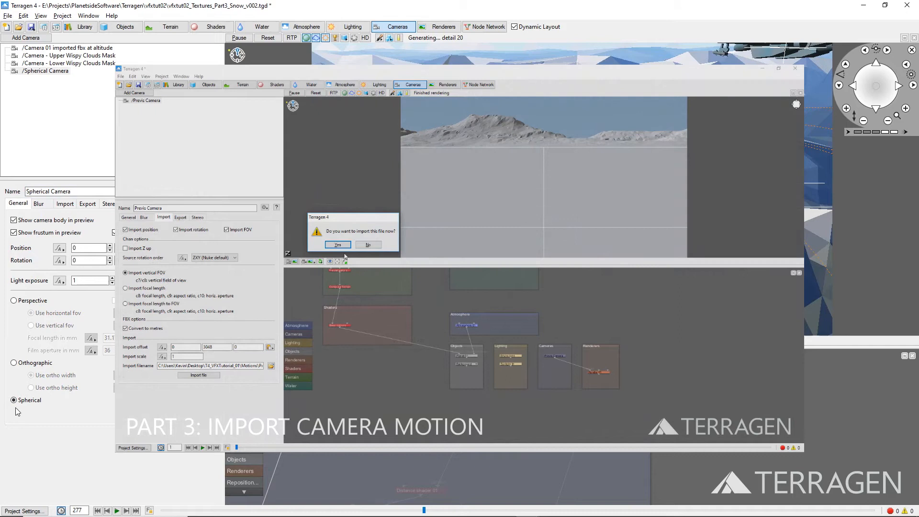
Step: Switch to the Objects tab and select an SU27Flanker proxy object
click(336, 244)
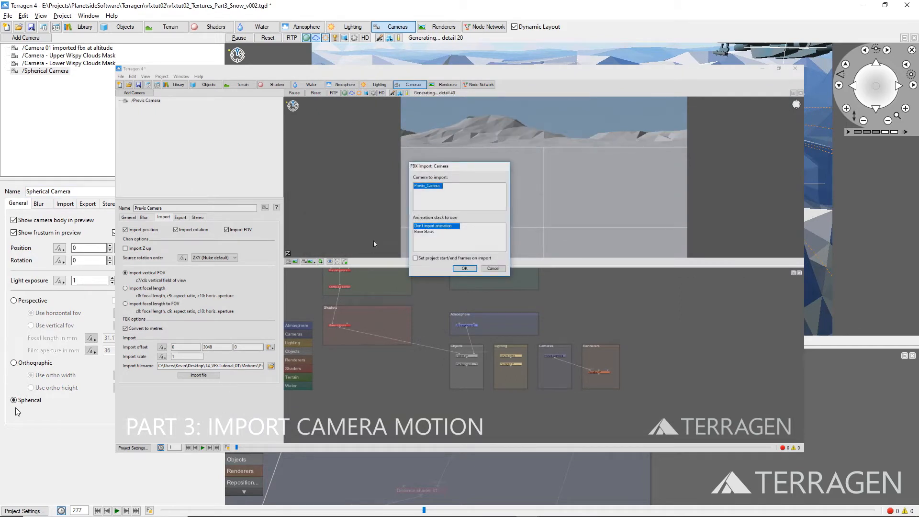
click(423, 232)
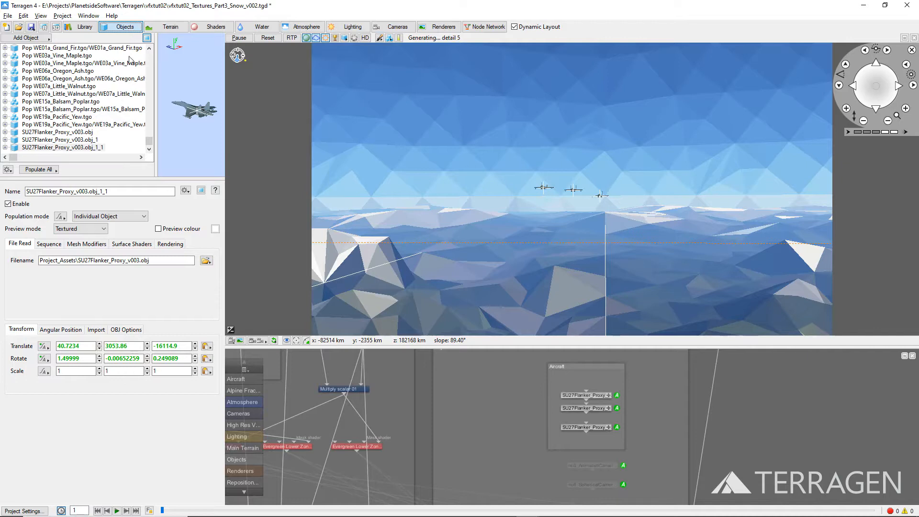
Step: Copy the first Flanker proxy's Translate coordinates and return to the Spherical Camera
click(58, 132)
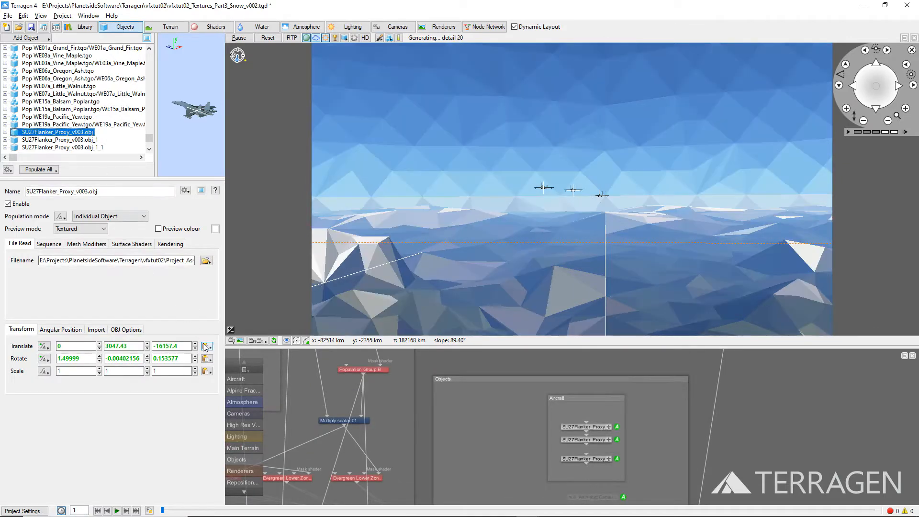
click(206, 346)
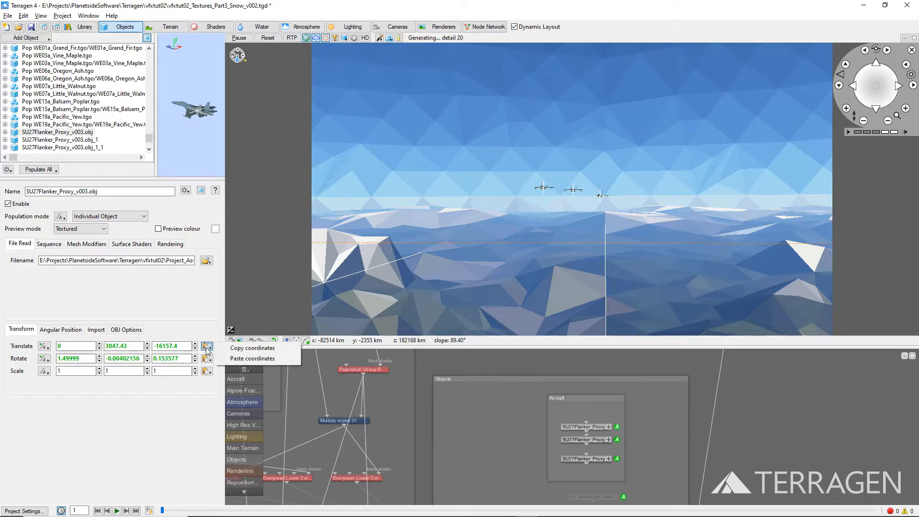
mouse_move(252, 348)
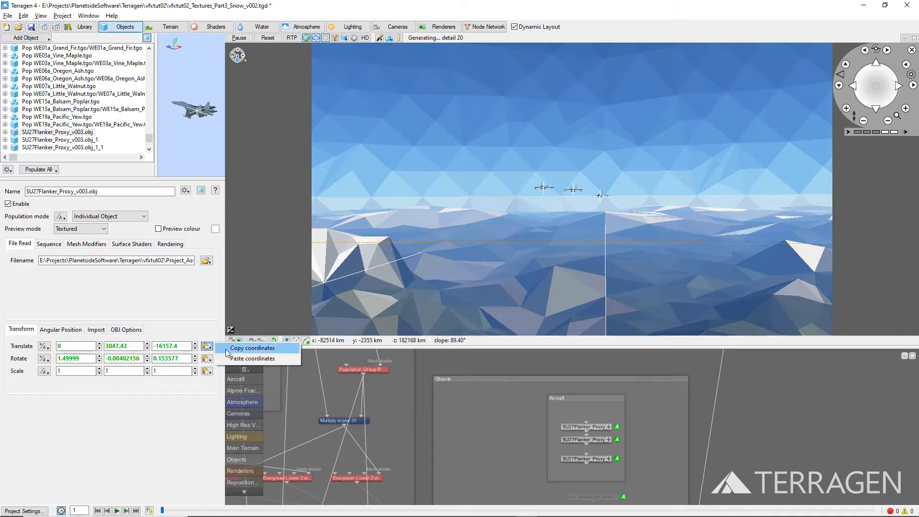
click(253, 348)
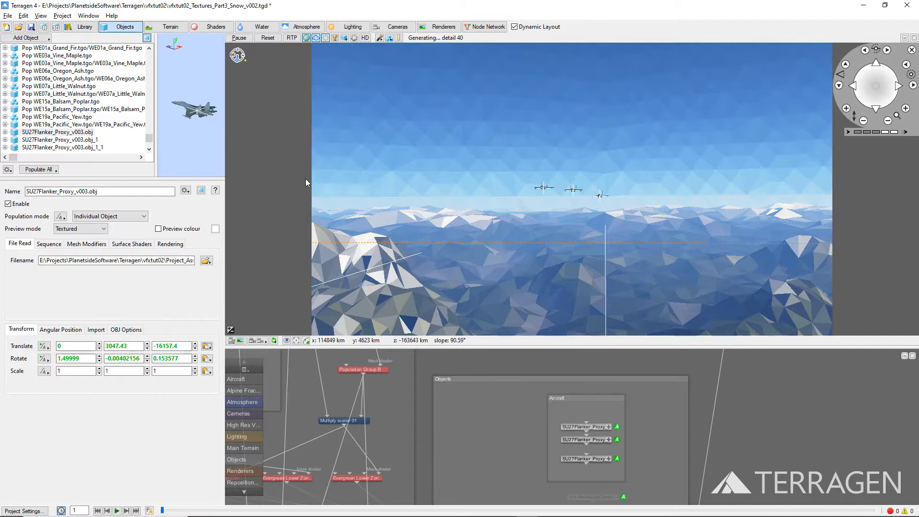
click(396, 26)
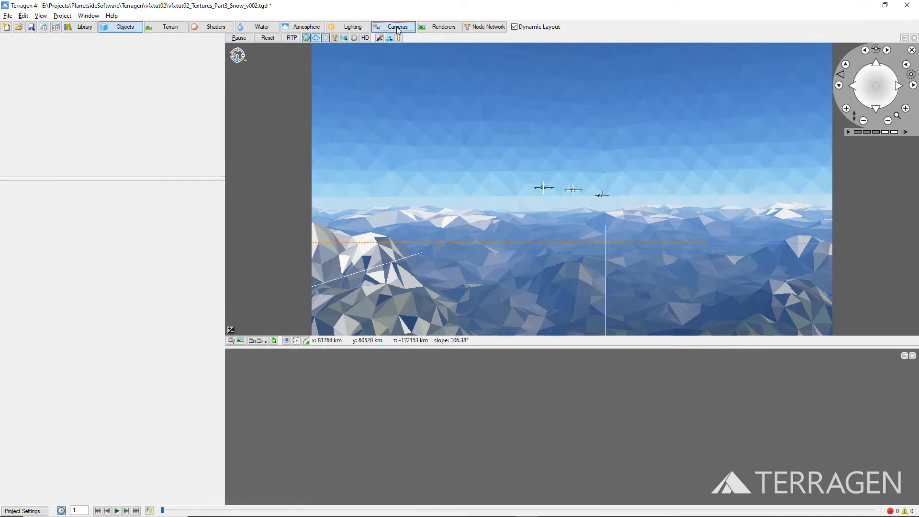
click(397, 26)
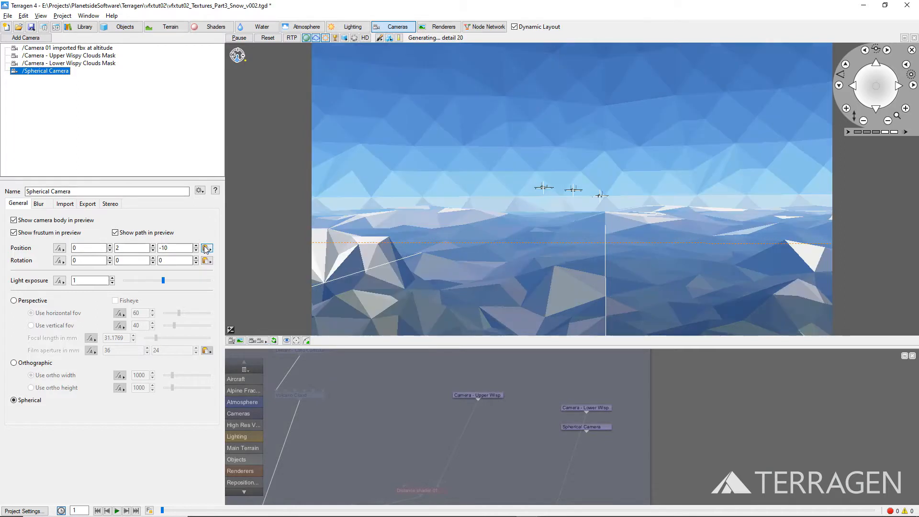
Step: Paste those coordinates into the camera's Position and key all position axes
click(206, 248)
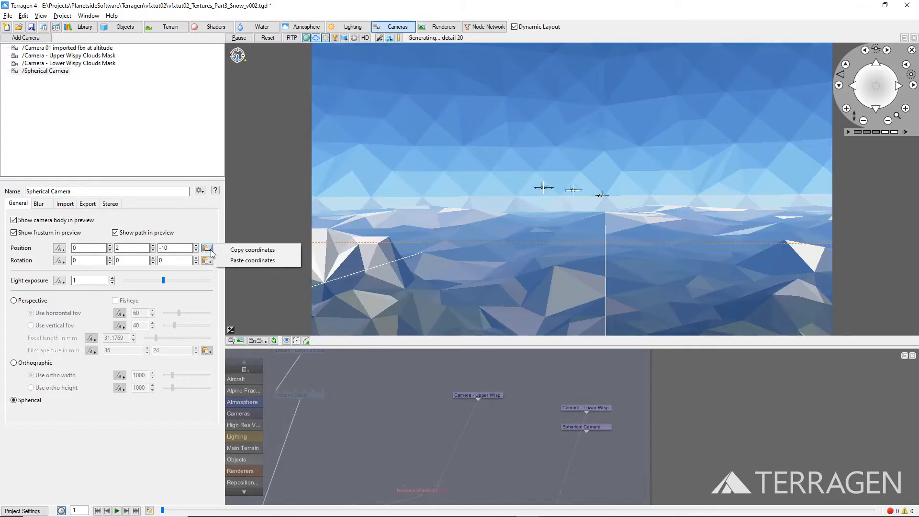
click(252, 260)
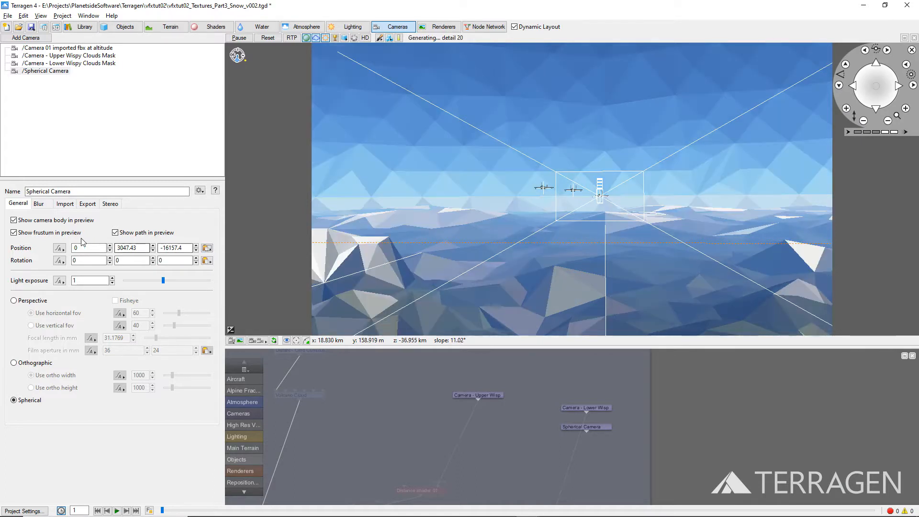
click(58, 248)
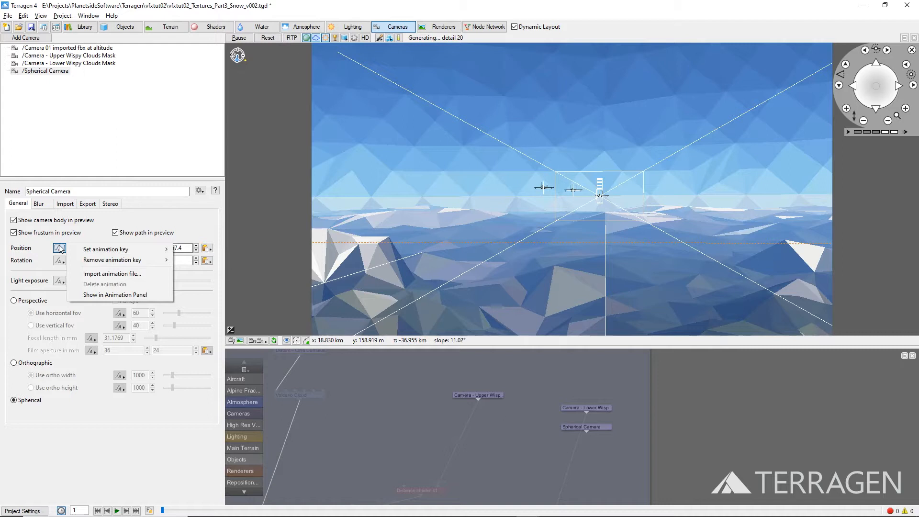
mouse_move(105, 248)
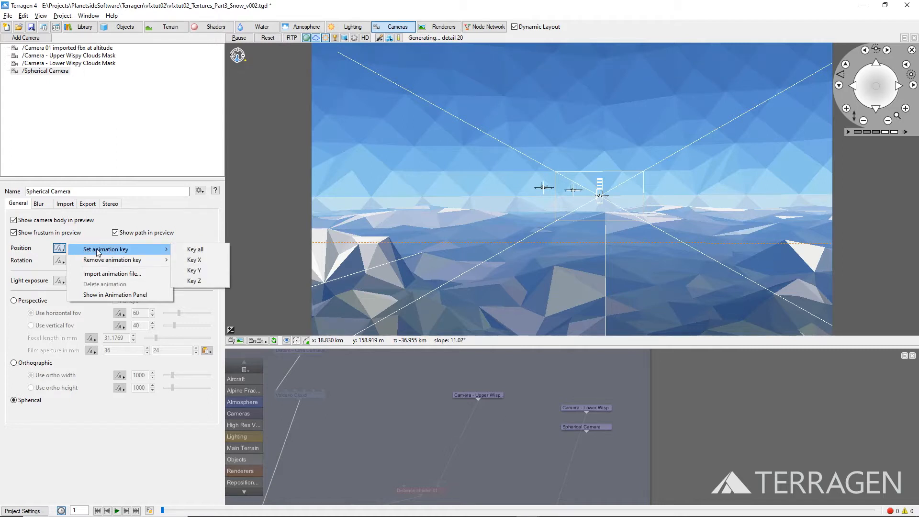
click(195, 249)
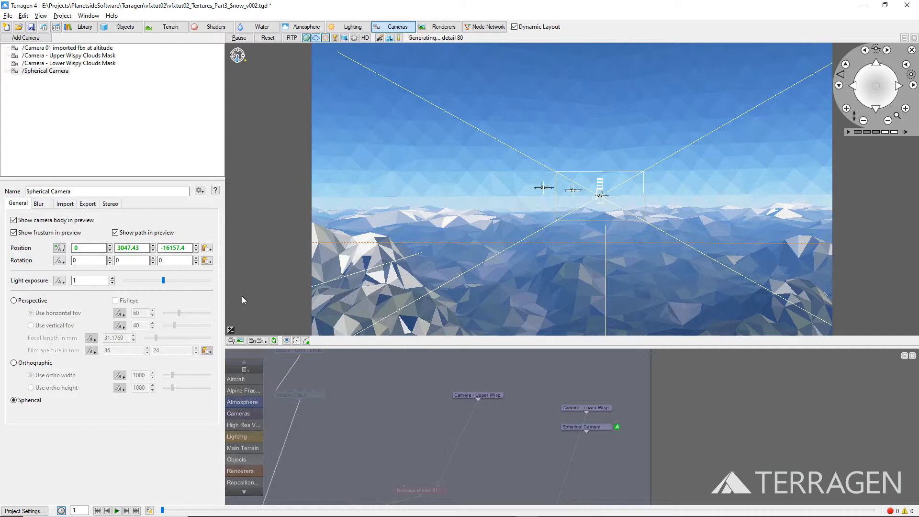
Step: Switch the preview to top view and centre it on the Spherical Camera
click(257, 340)
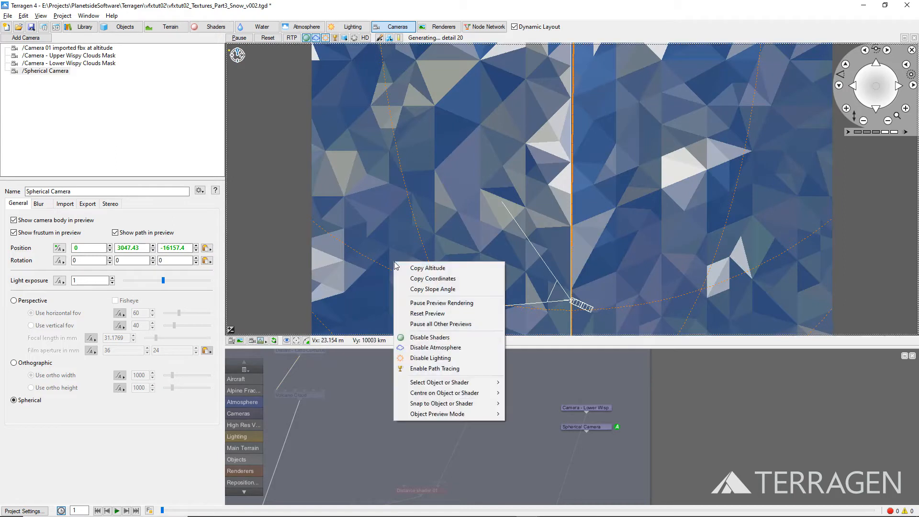
mouse_move(444, 392)
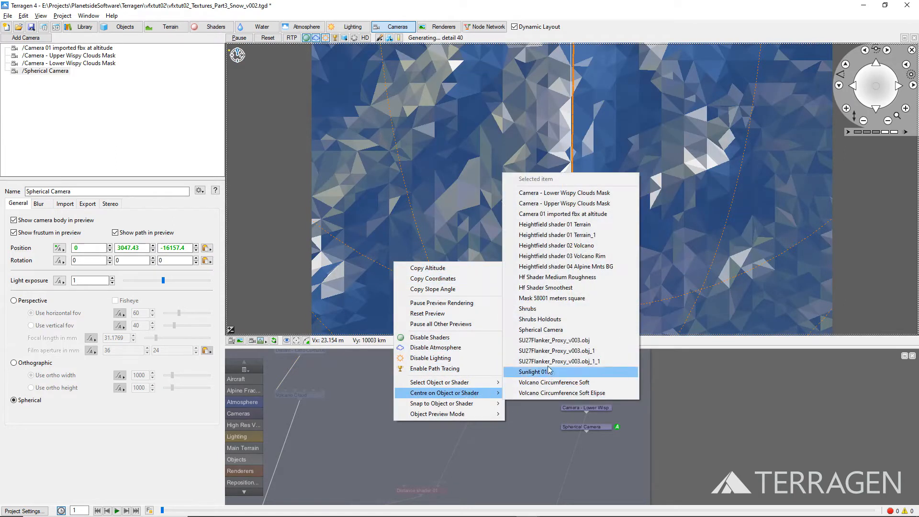
click(533, 370)
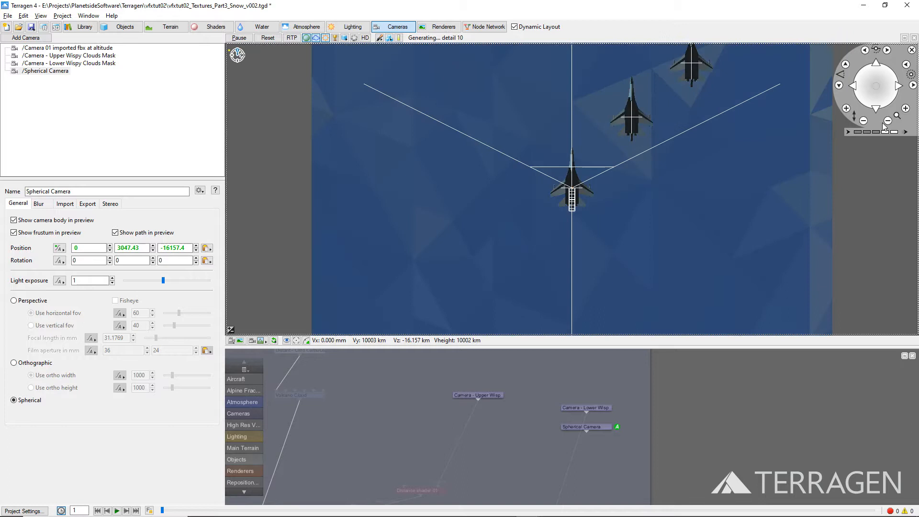
right_click(642, 197)
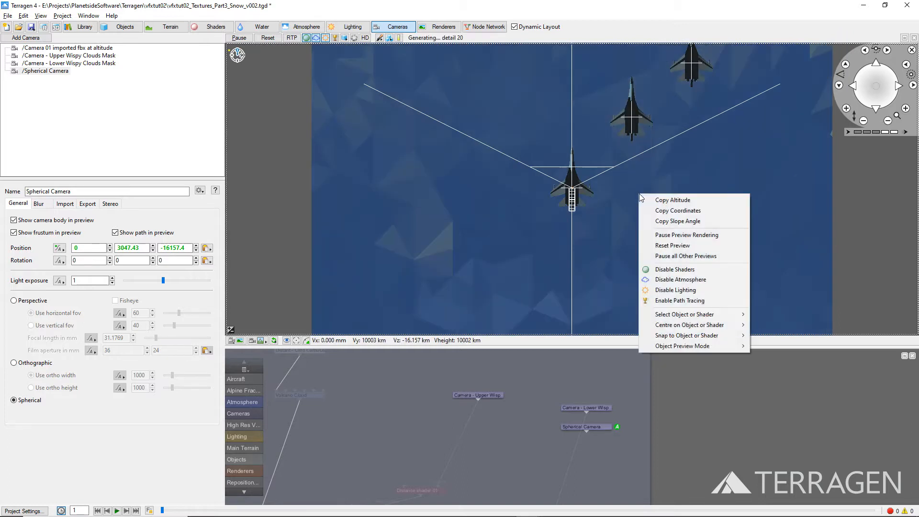
mouse_move(683, 313)
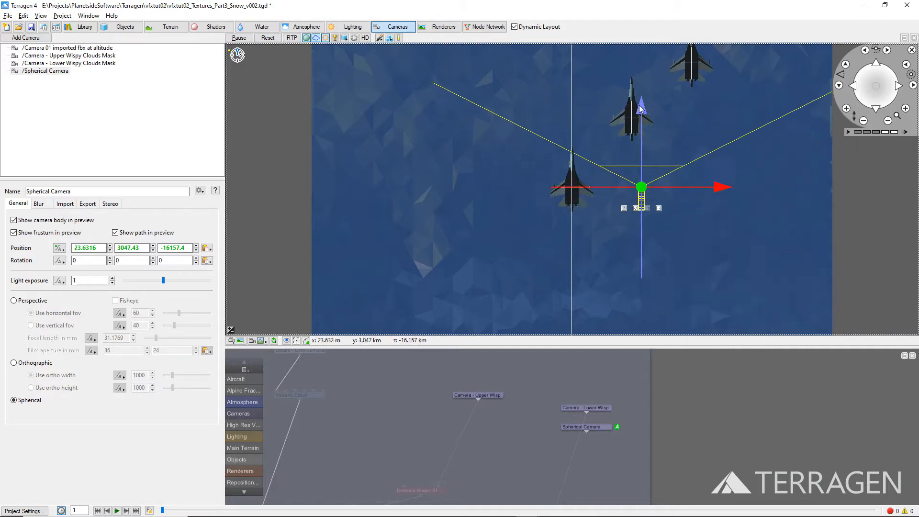
Step: Drag the camera forward onto the next Flanker and key all position axes
drag(641, 188, 641, 85)
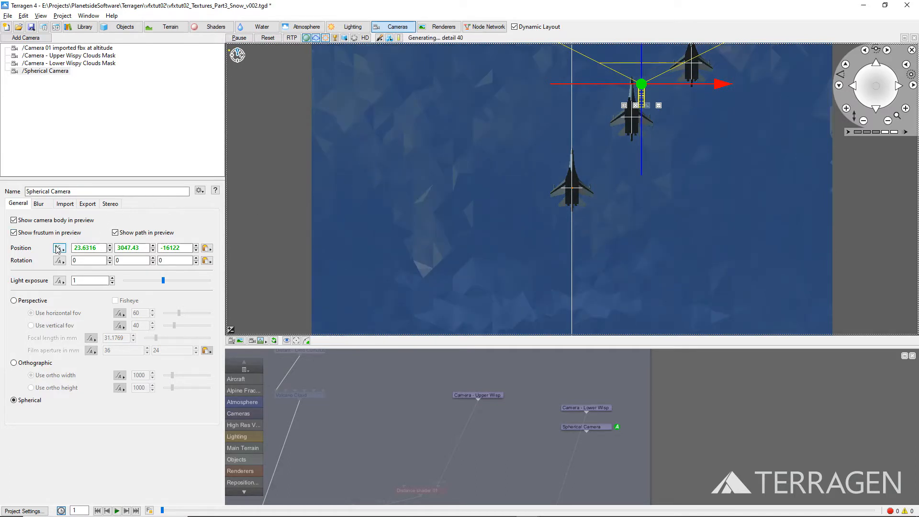
click(59, 247)
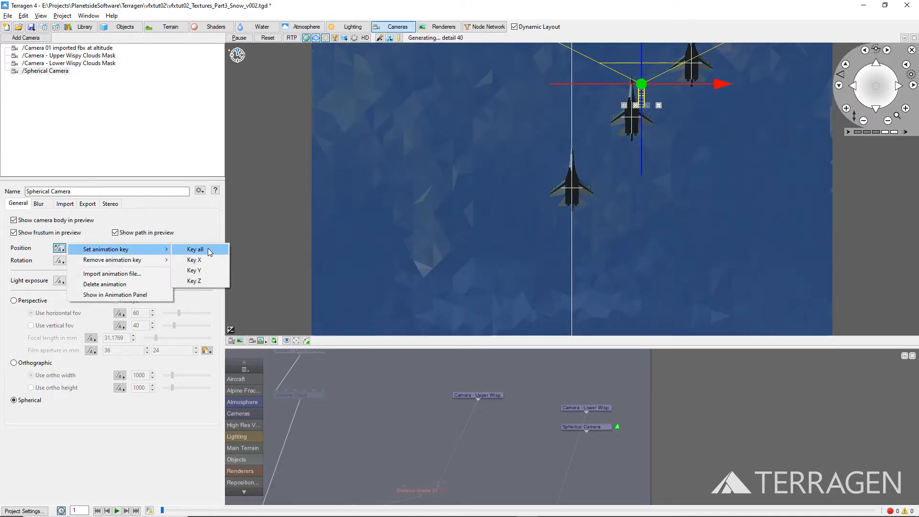
click(195, 249)
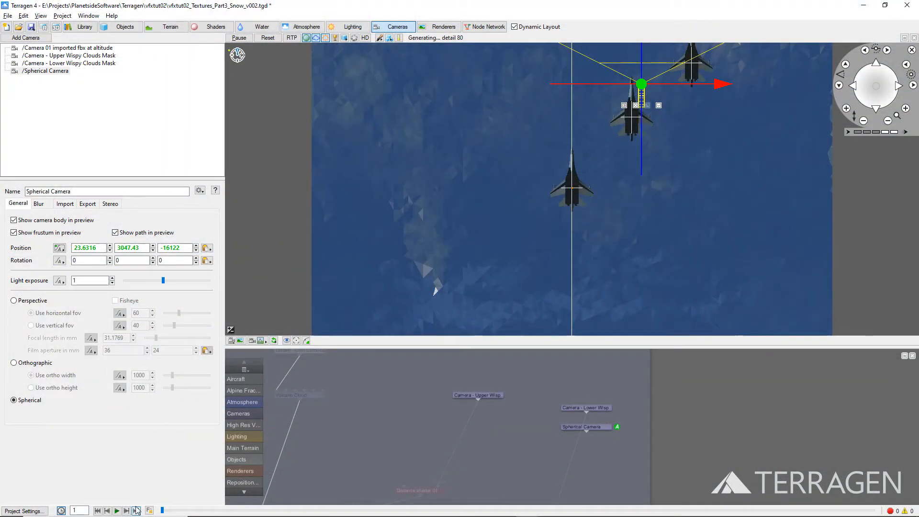
Step: At frame 750, set camera Position Z to 5400 and set a position key
click(135, 510)
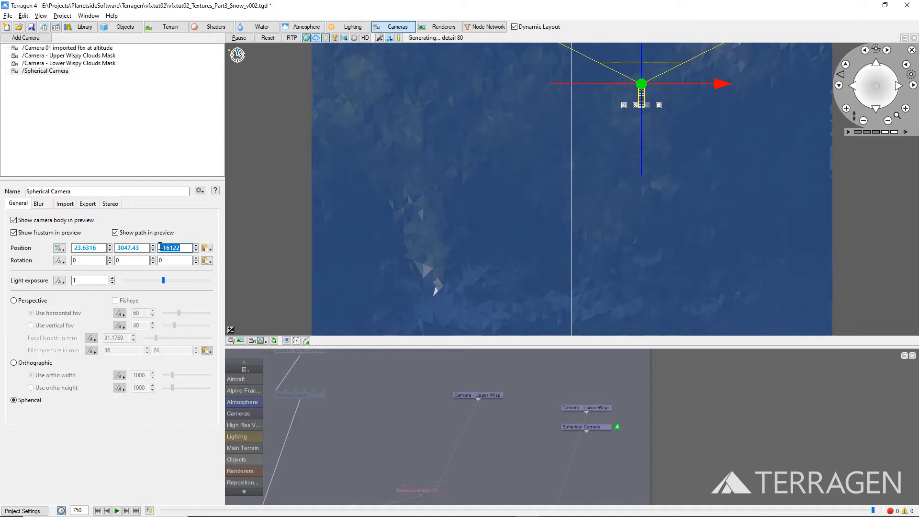
text(5400)
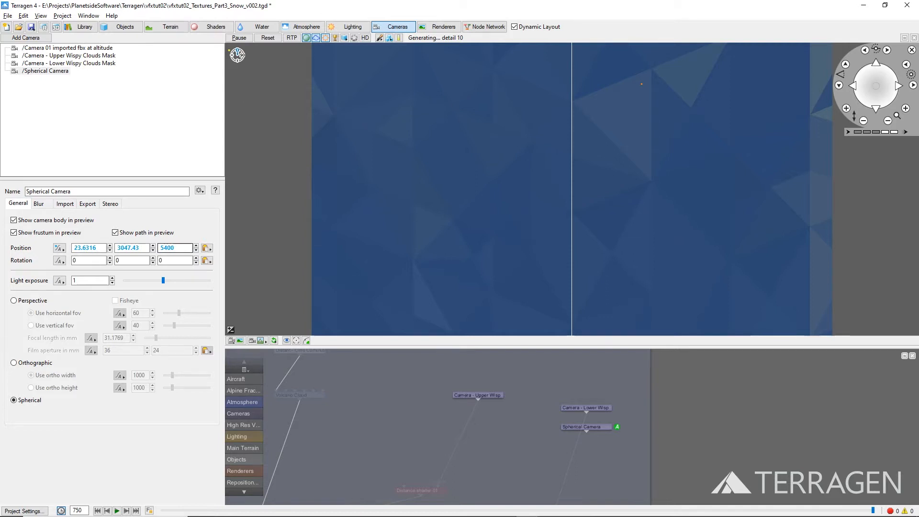
click(59, 248)
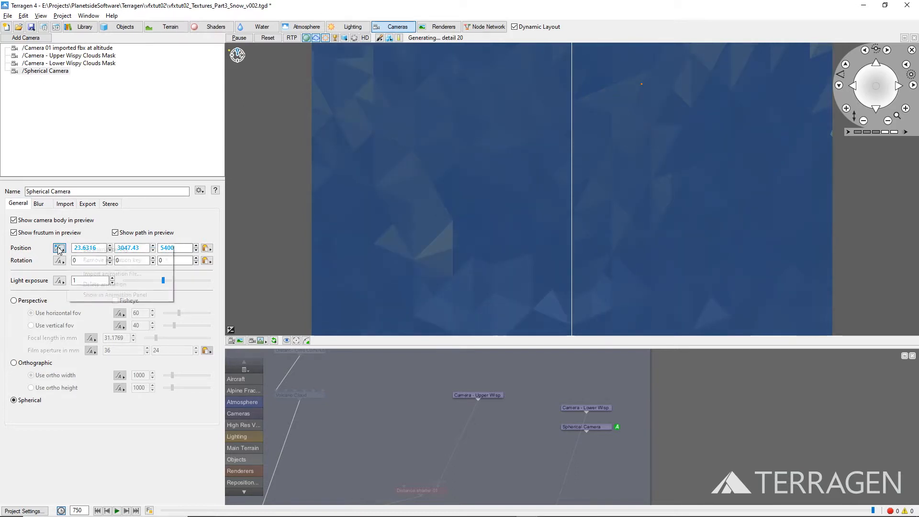
click(58, 248)
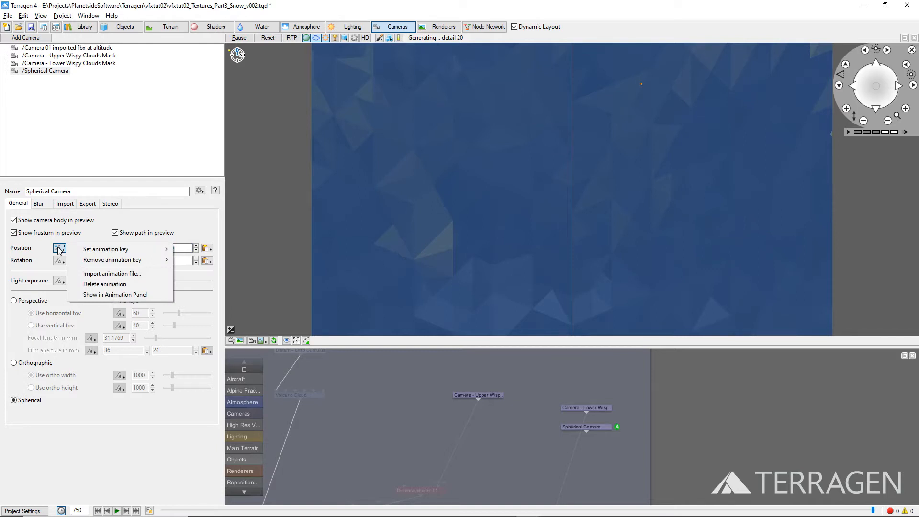
mouse_move(105, 249)
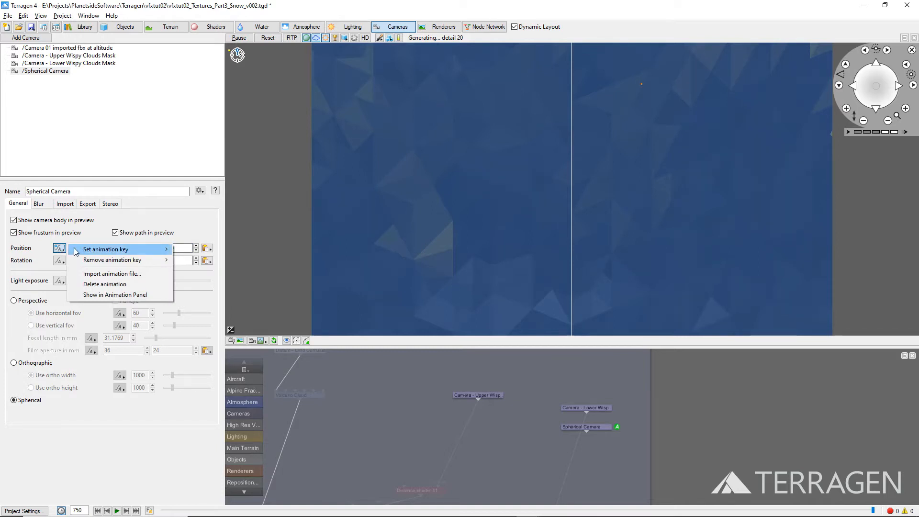
click(105, 248)
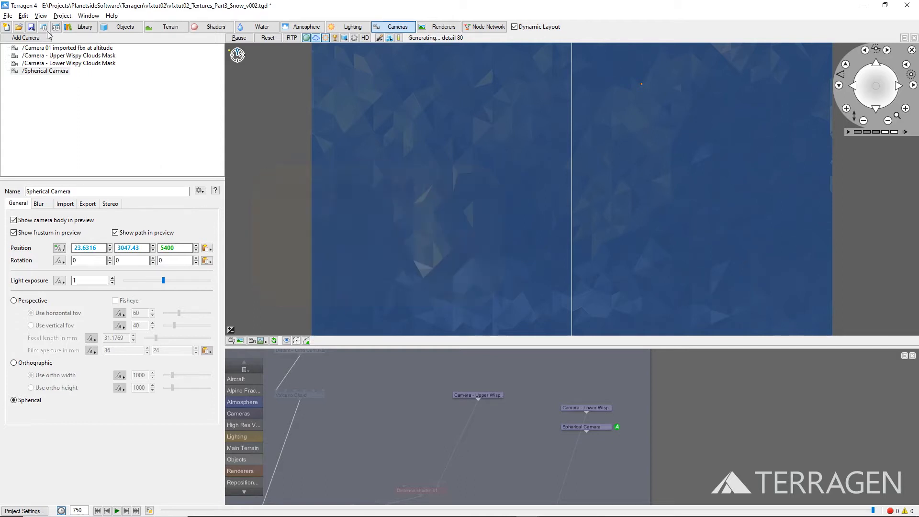
Step: Open View > Animation Panel
click(40, 16)
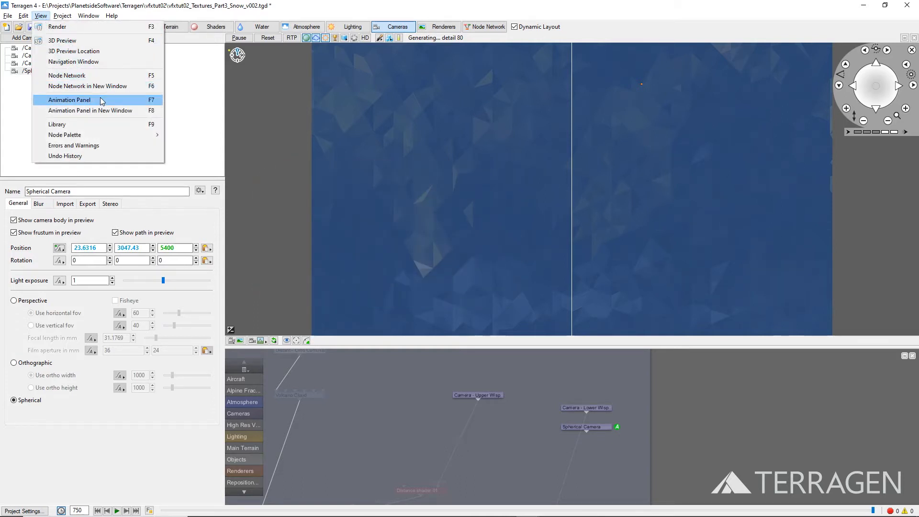
click(68, 100)
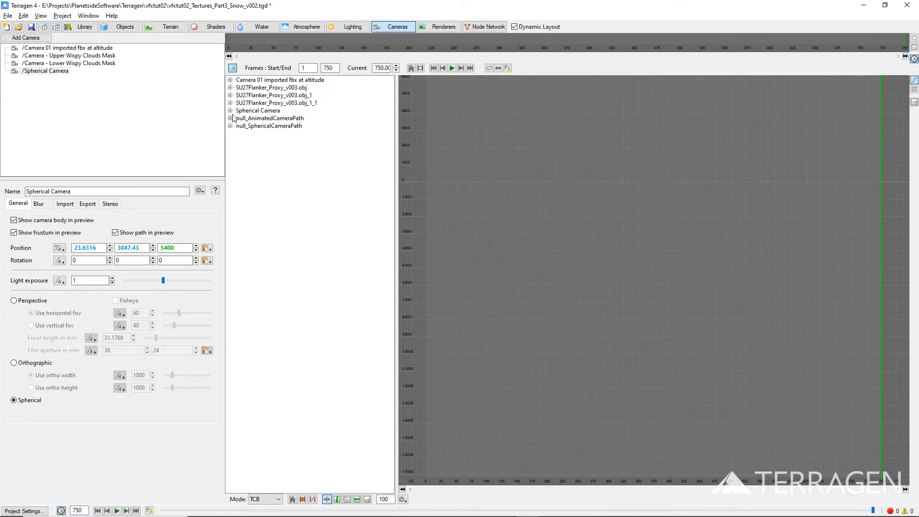
Step: Expand Spherical Camera > Position and display the Z position curve
click(230, 110)
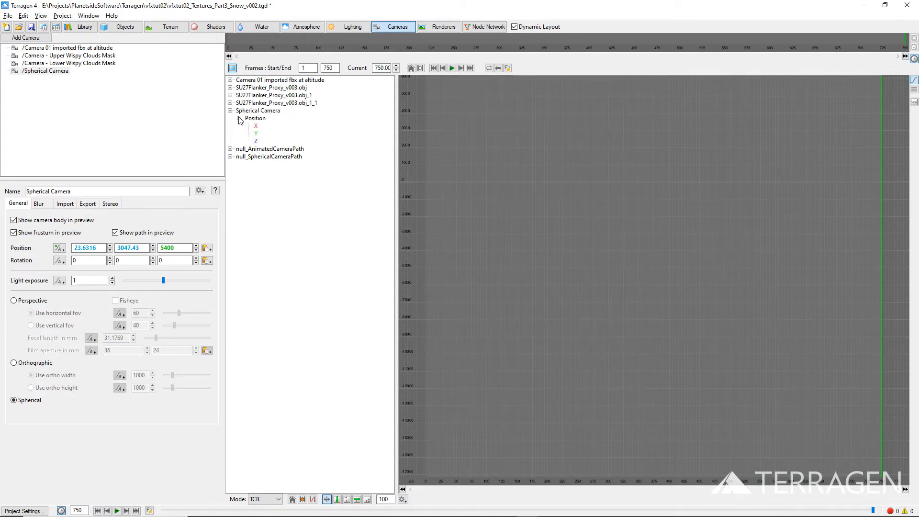
click(239, 118)
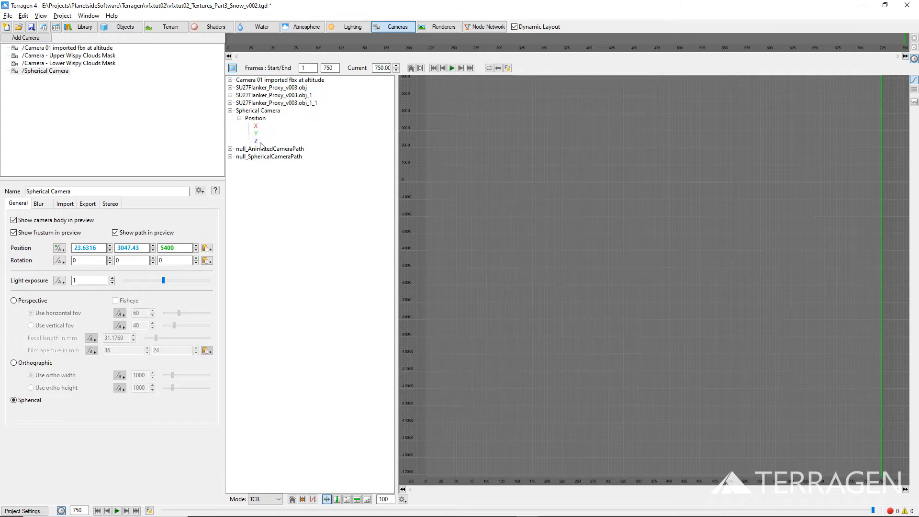
click(255, 141)
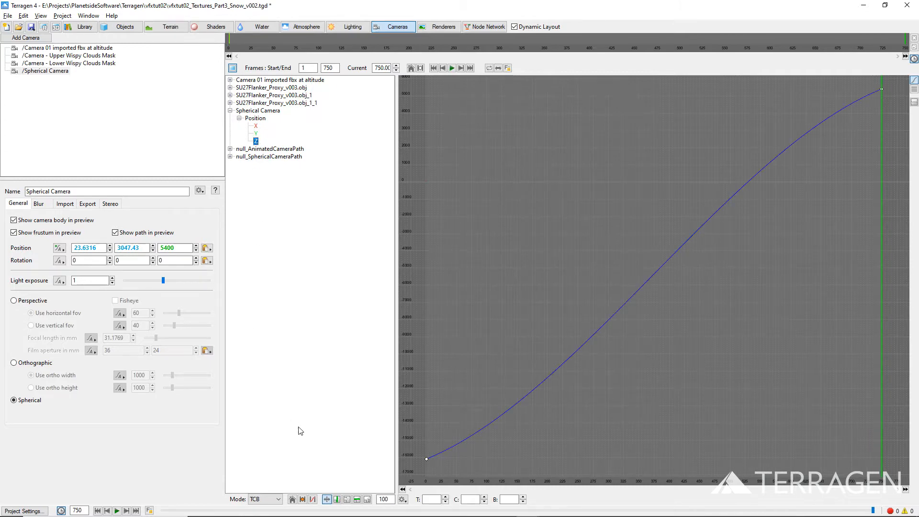
click(313, 498)
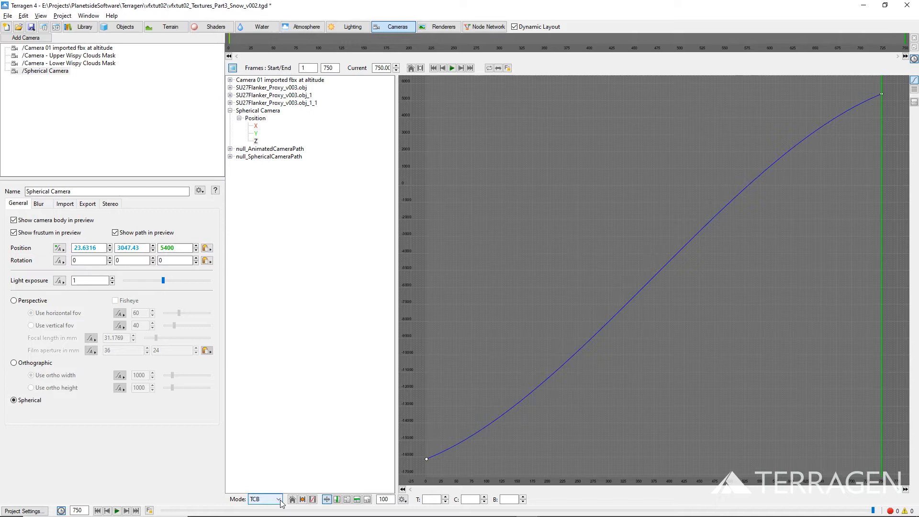
Step: Set keyframe interpolation to Linear and enter camera Z -6381.06 at frame 340
click(279, 499)
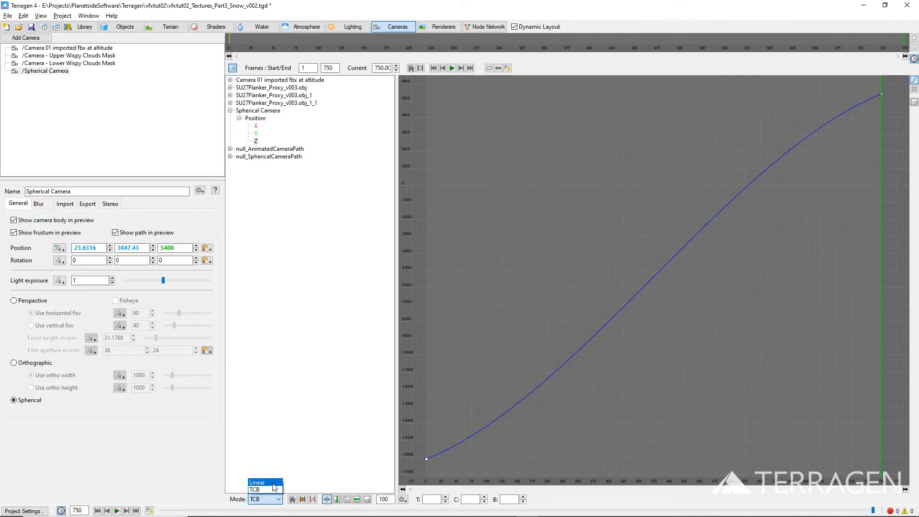
click(258, 475)
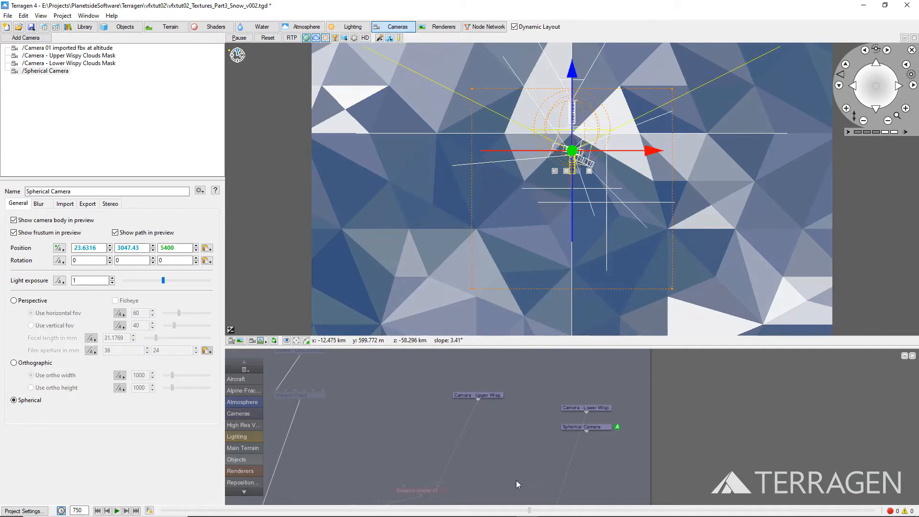
text(-6381.06)
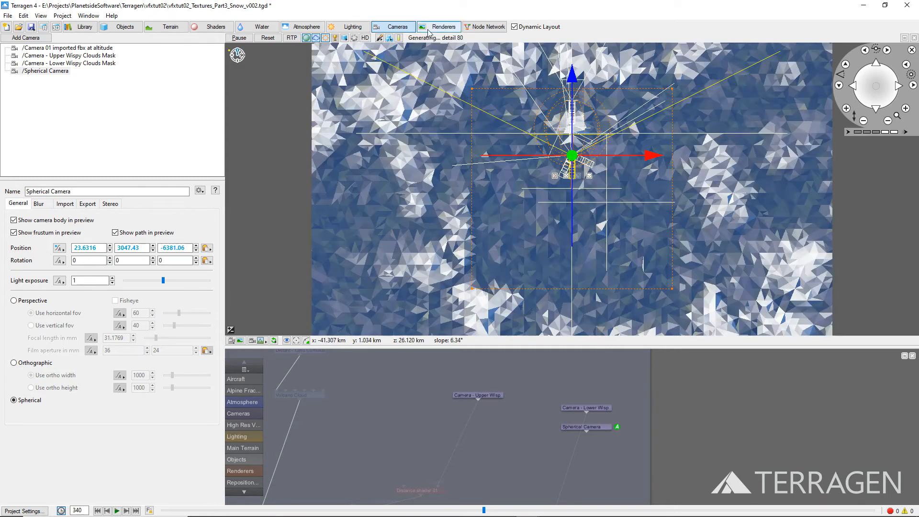
Step: Add a renderer and rename it 'Render - Spherical Camera'
click(444, 26)
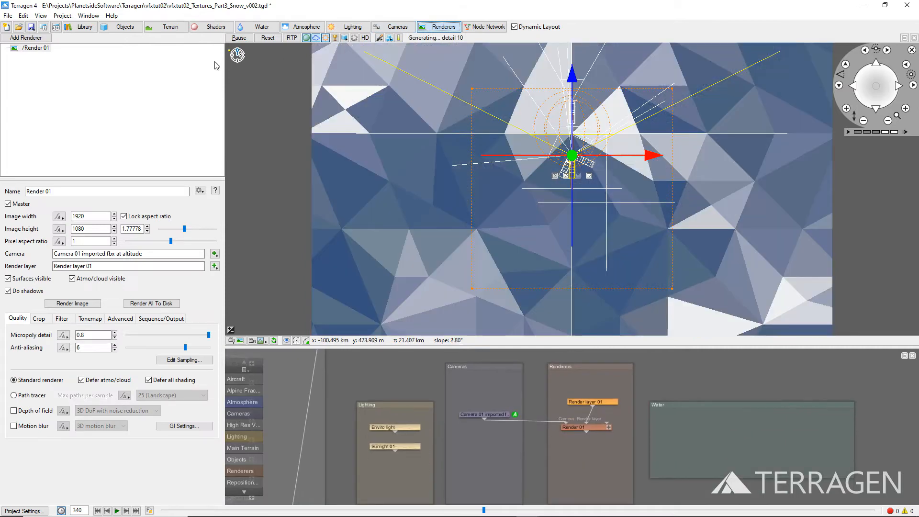
click(26, 37)
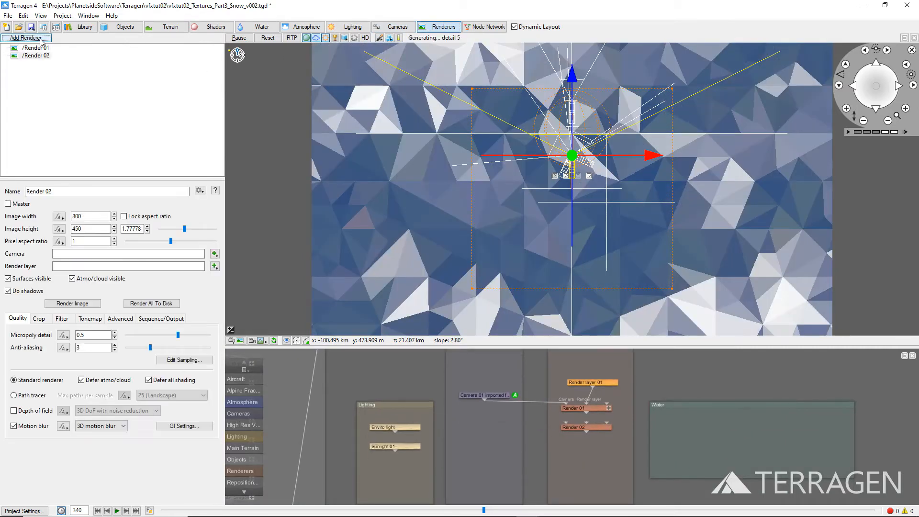
double_click(39, 191)
text(- Spherical)
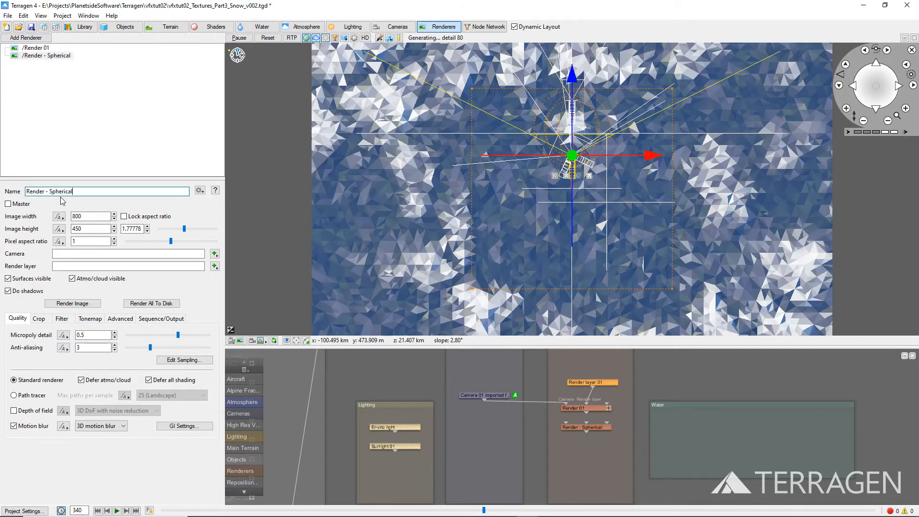
text(Camera)
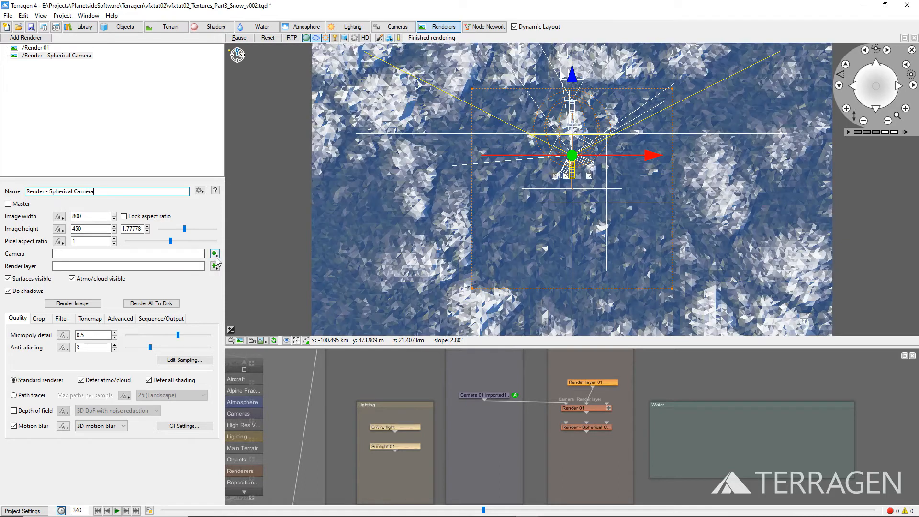
Step: Assign Spherical Camera to the renderer and set image width 1000 for 1000×500
click(215, 253)
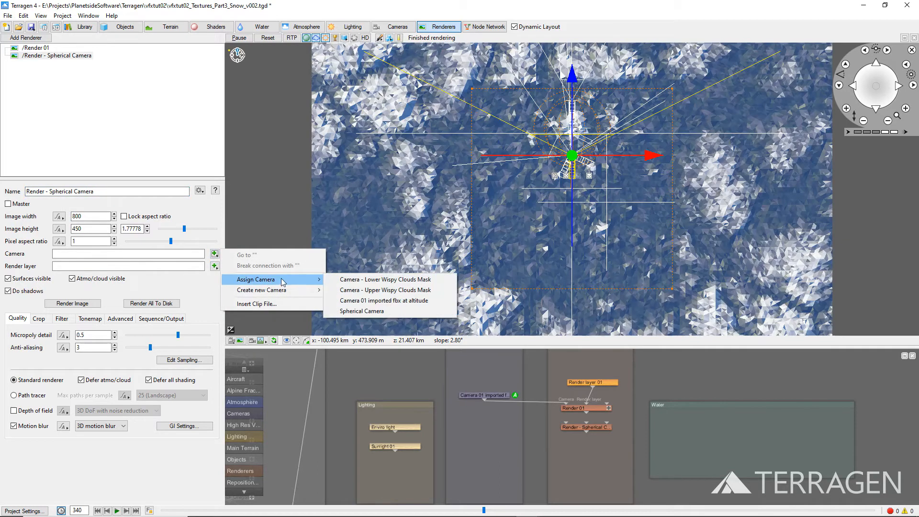
click(362, 311)
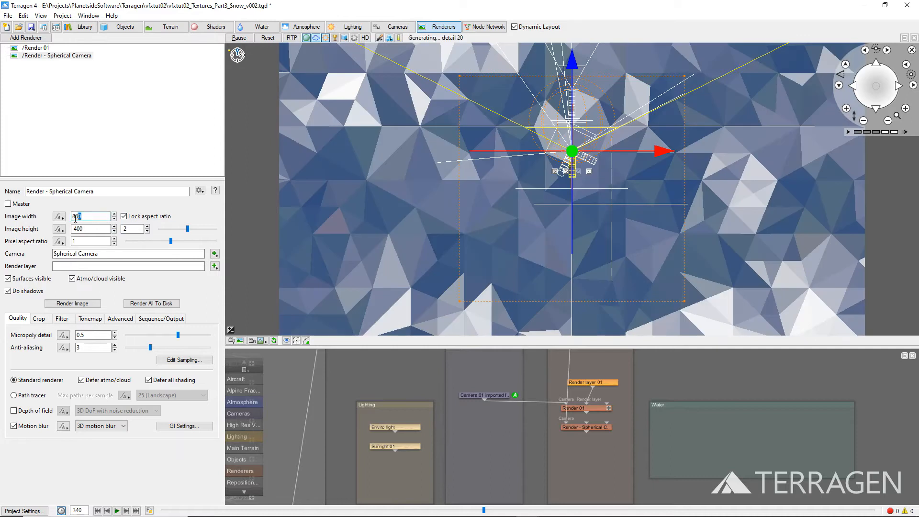
text(1000)
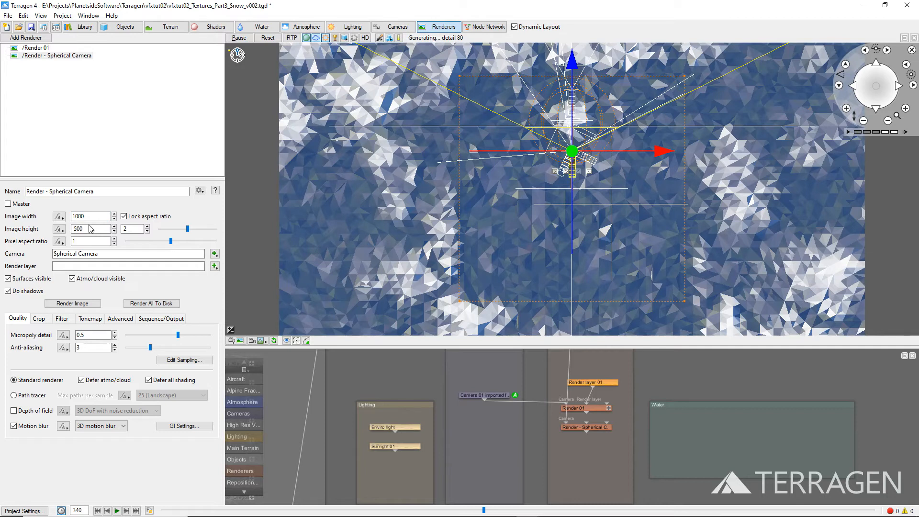
click(259, 340)
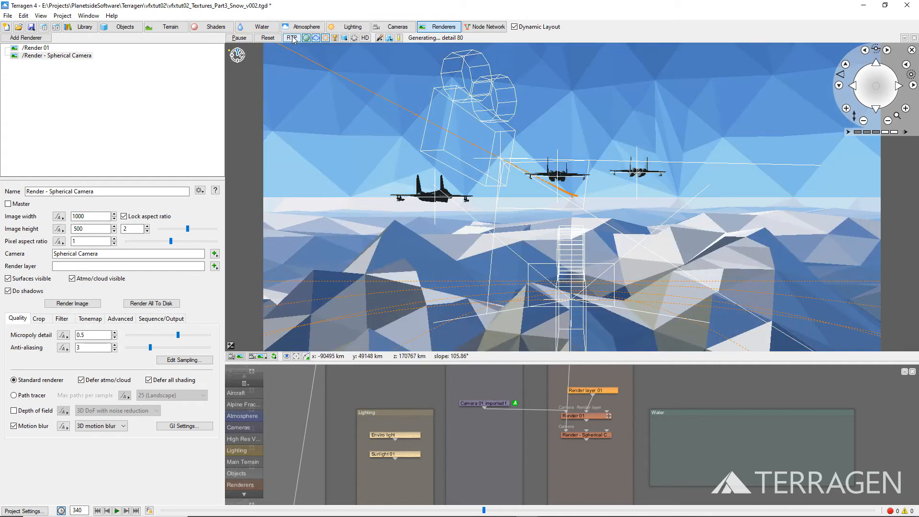
Step: Toggle RTP on, off and on again to refresh the spherical camera's ray-traced preview
click(292, 37)
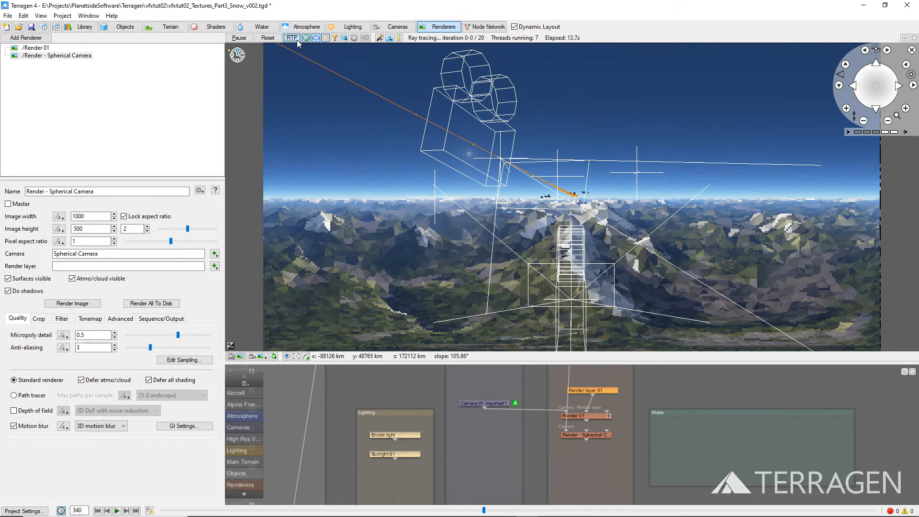
click(292, 37)
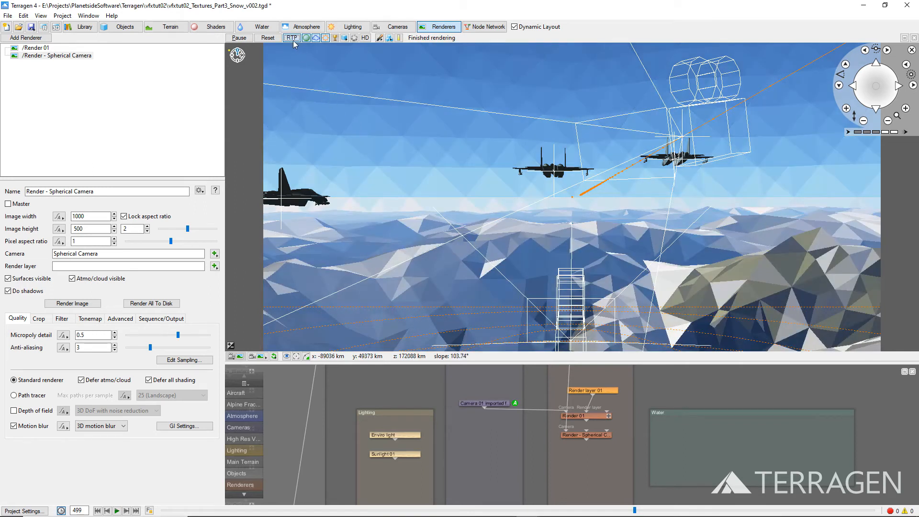
click(291, 37)
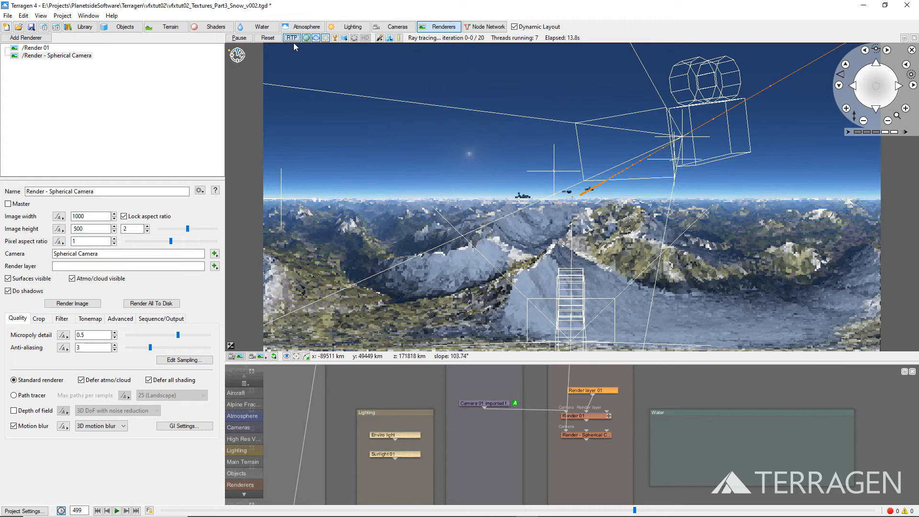
key(F3)
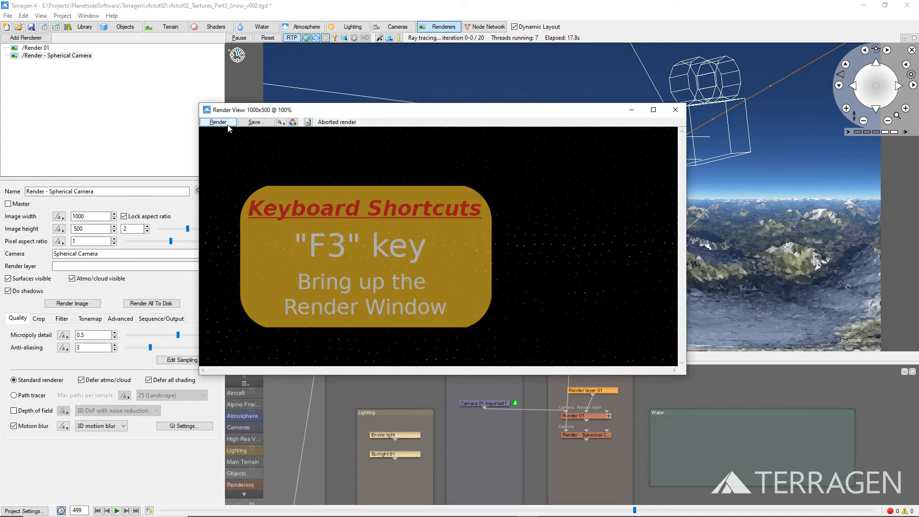
click(217, 122)
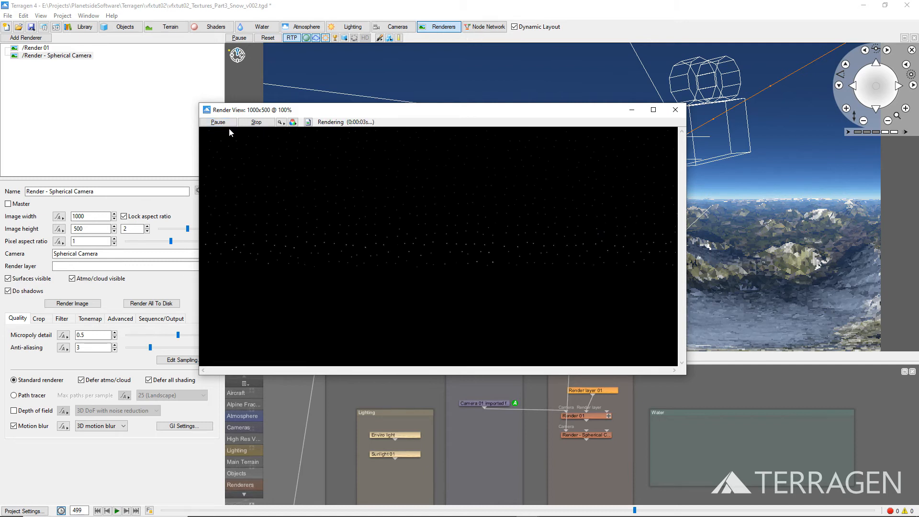
key(ctrl+r)
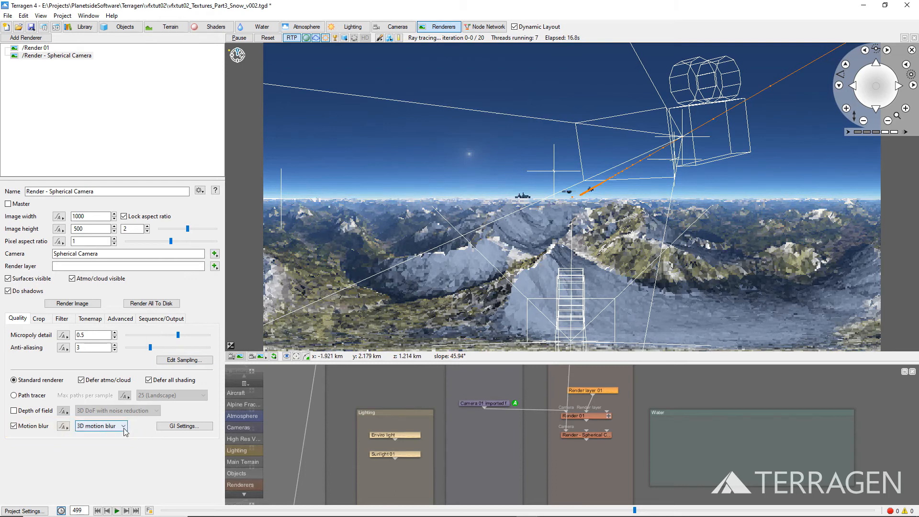
Step: Choose 3D motion blur in the renderer's Motion blur dropdown
click(99, 425)
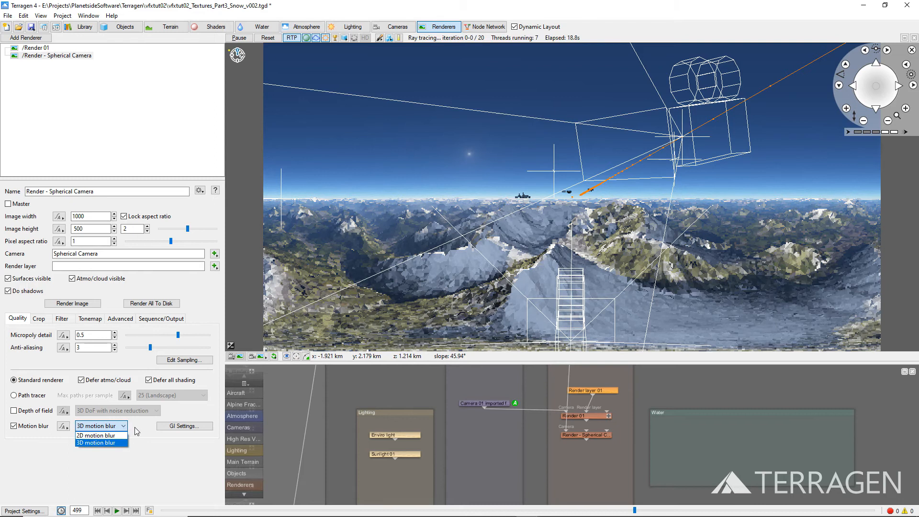
click(100, 442)
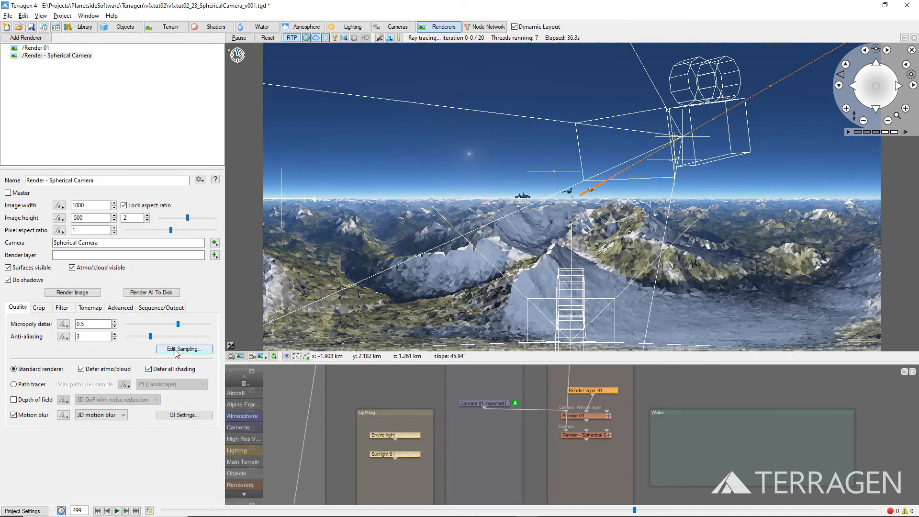
Step: Set the pixel reconstruction filter to Cubic B-Spline (soft), then show Sequence/Output settings
click(61, 307)
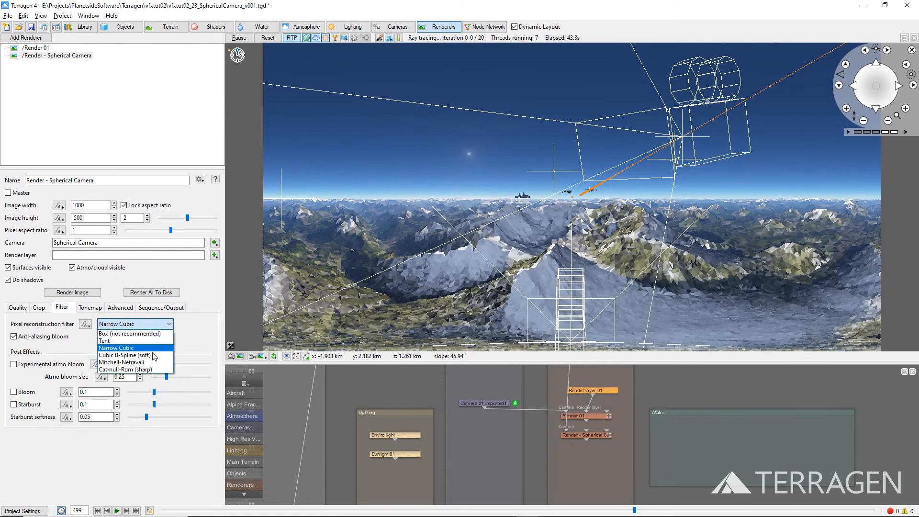
click(124, 355)
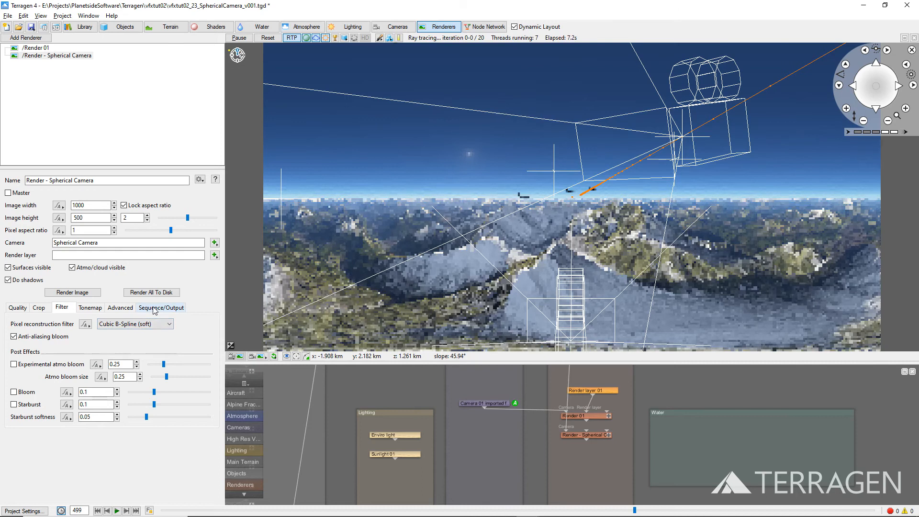
click(161, 307)
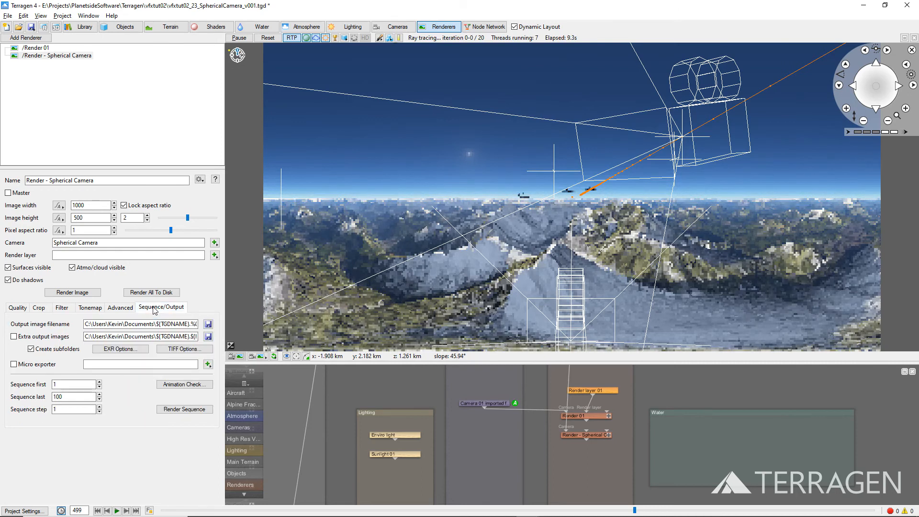